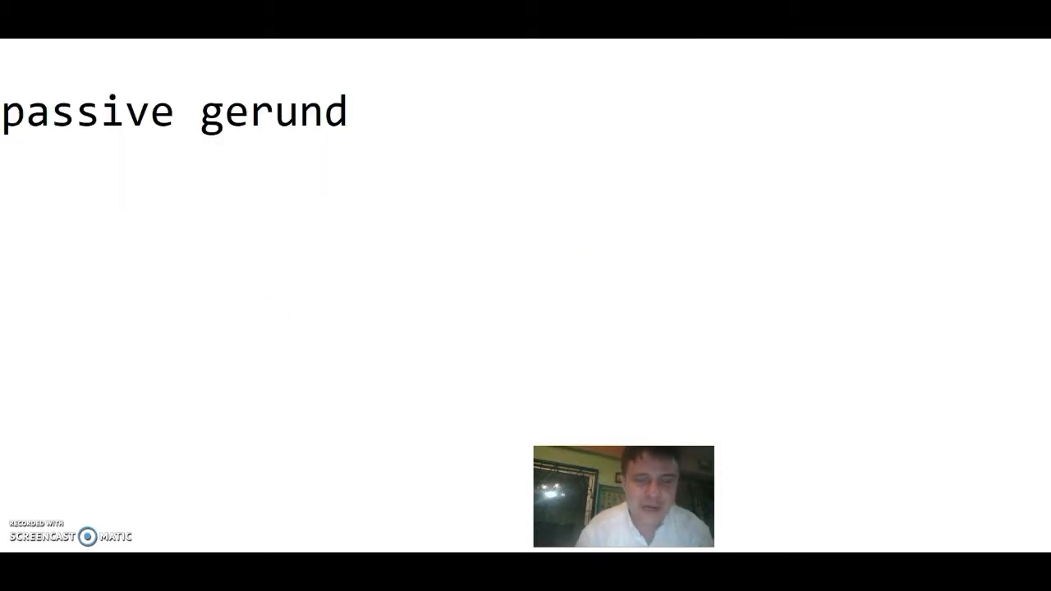
# Write 'talk jump speak + ing' and begin the -ing forms 'talking jumping sp...' beneath the heading
pyautogui.write('talk  jump   spe')
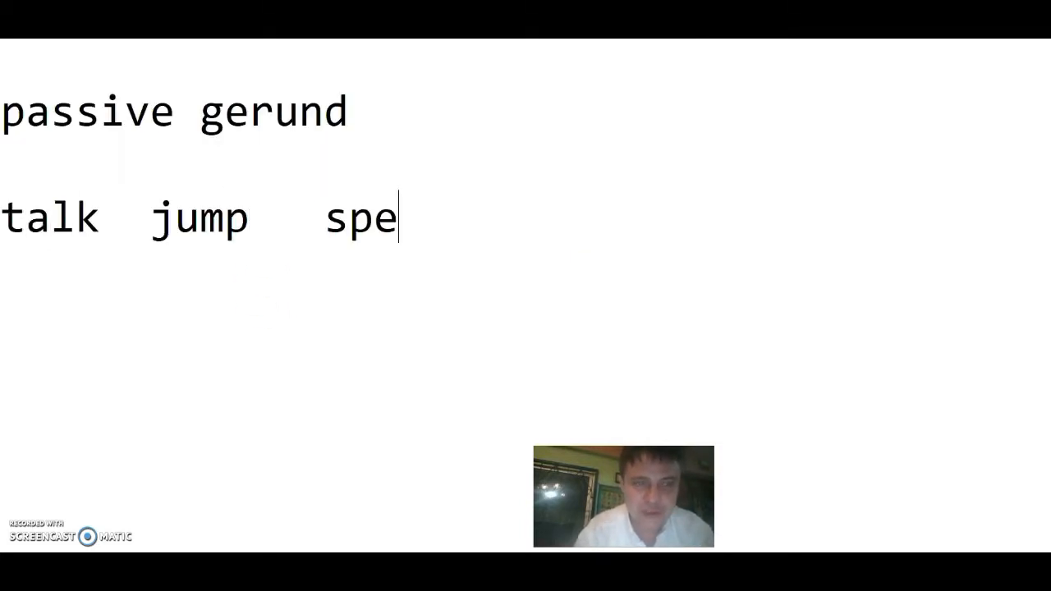
pyautogui.write('ak')
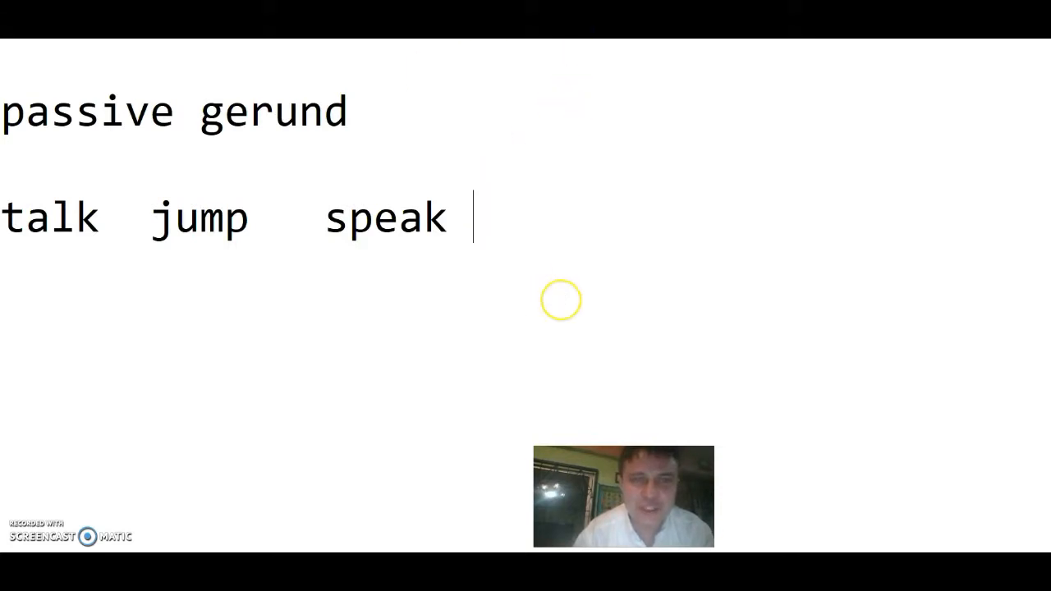
pyautogui.write('+ ing')
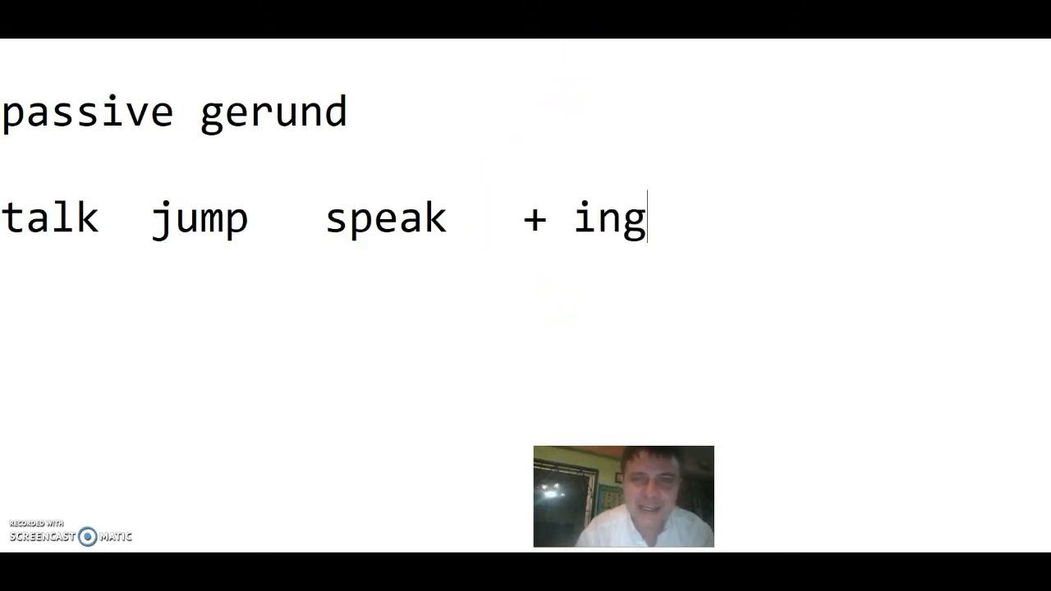
pyautogui.moveTo(641, 245)
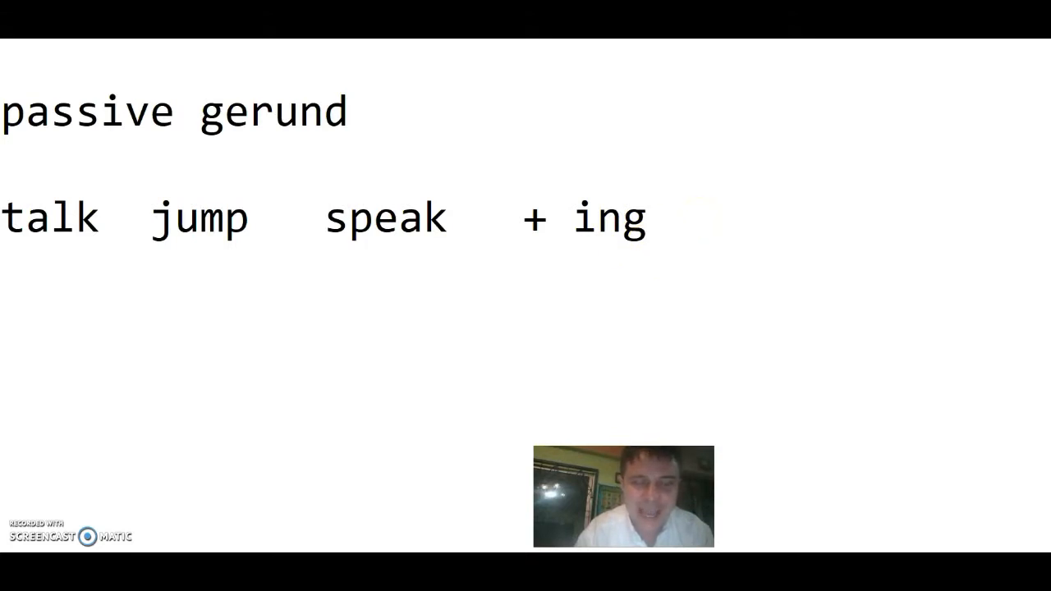
pyautogui.write('talking  jumping sp')
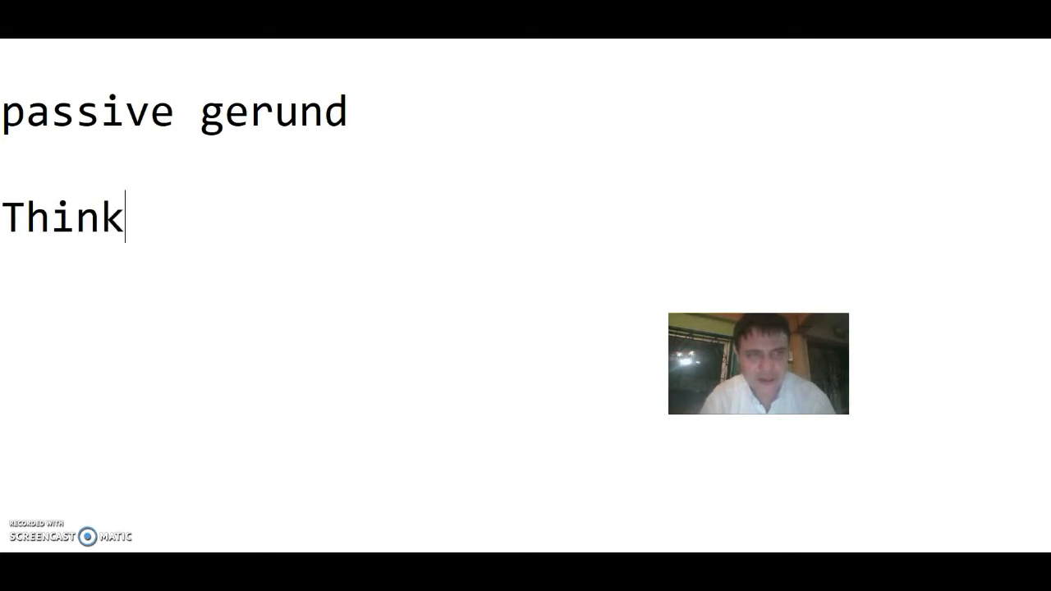
# Continue the example line with '...ing is more' under the gerund notes
pyautogui.write('ing is mor')
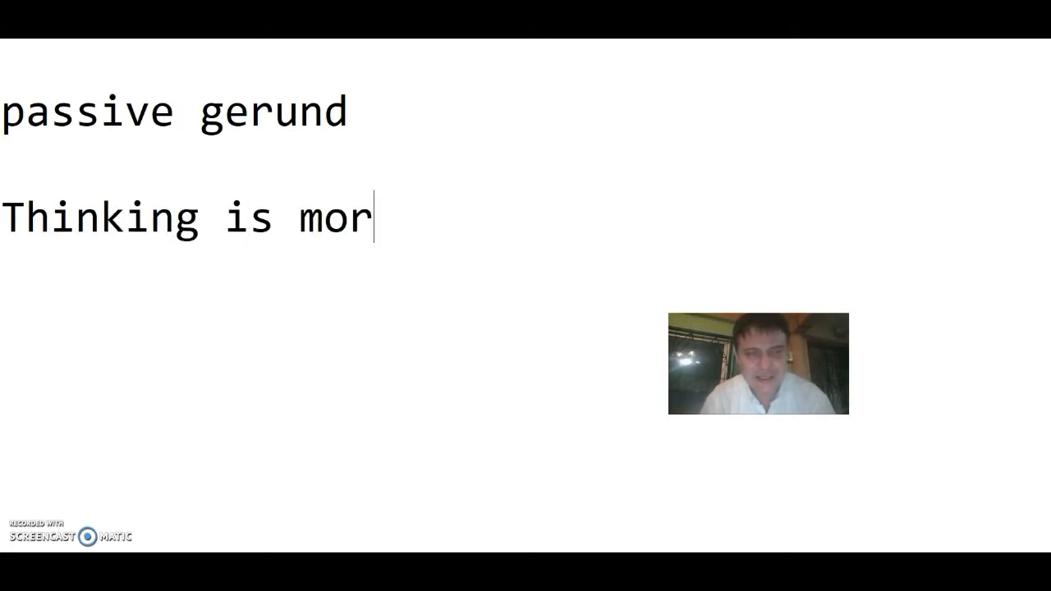
pyautogui.write('e')
pyautogui.write('active subject gerund')
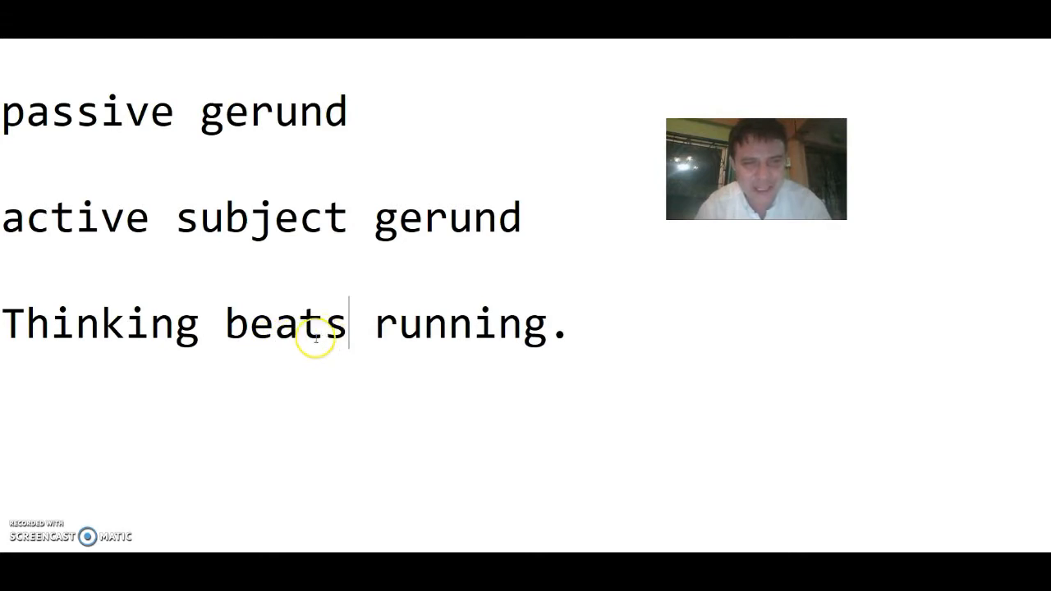
pyautogui.moveTo(371, 315)
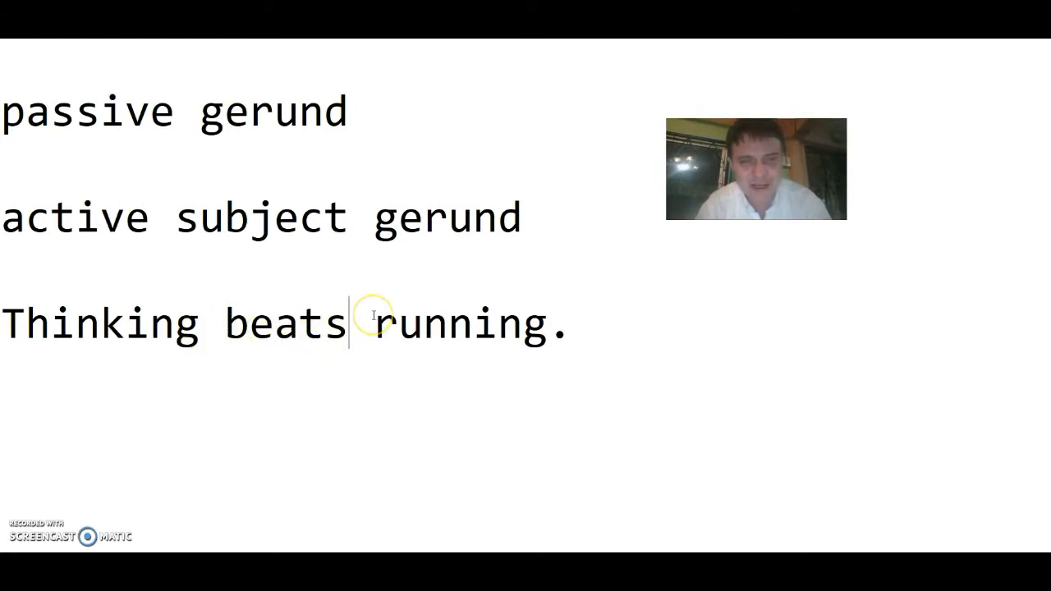
# Replace the verb with 'smashes' so the sentence reads 'Thinking smashes running.'
pyautogui.write('smashes')
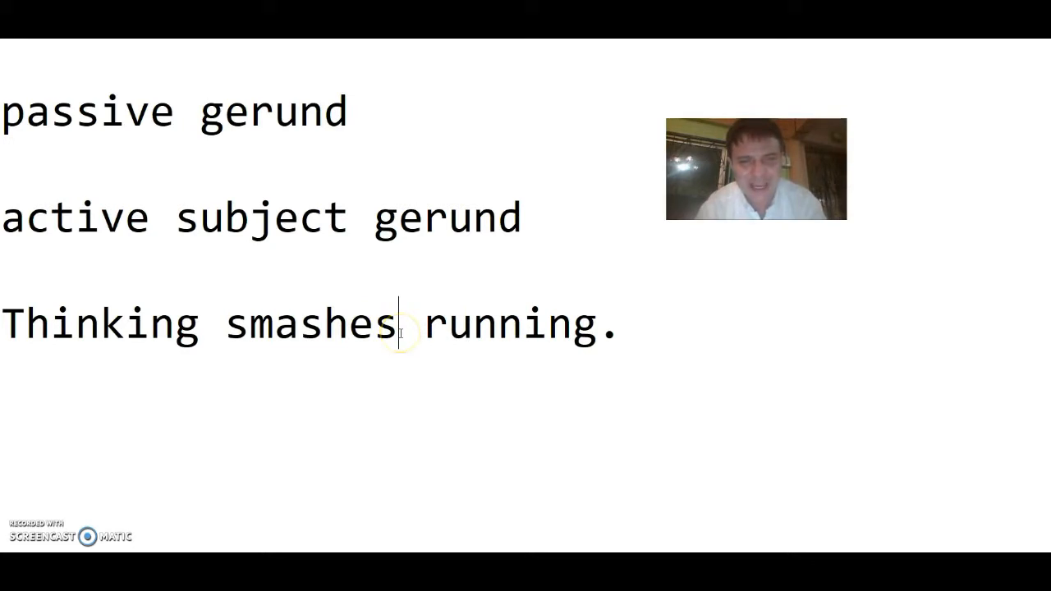
pyautogui.doubleClick(495, 325)
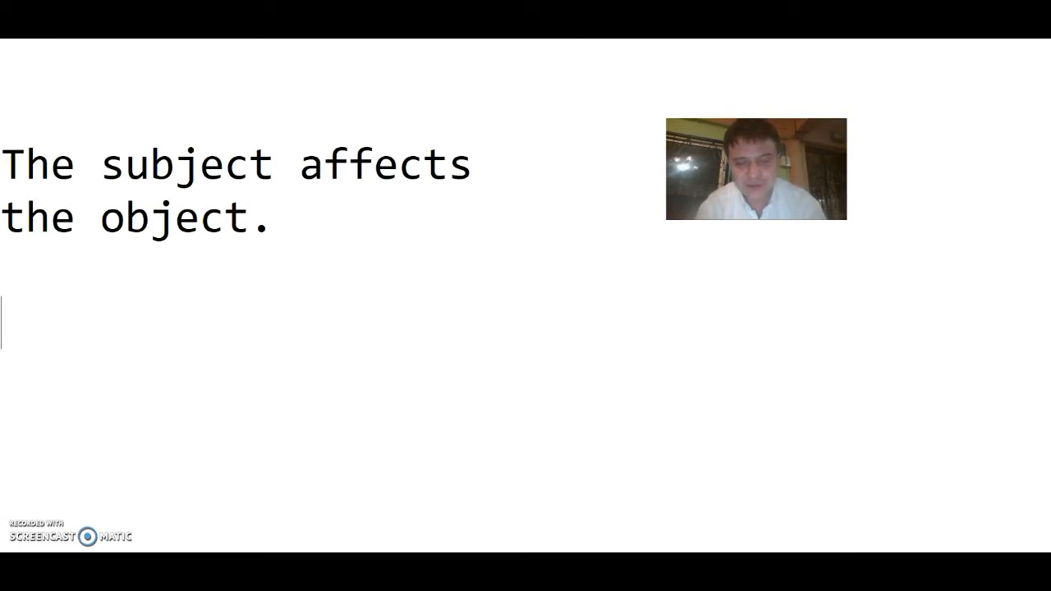
# Write the passive version 'The subject is affected by the object.' on a new line
pyautogui.write('The subject is')
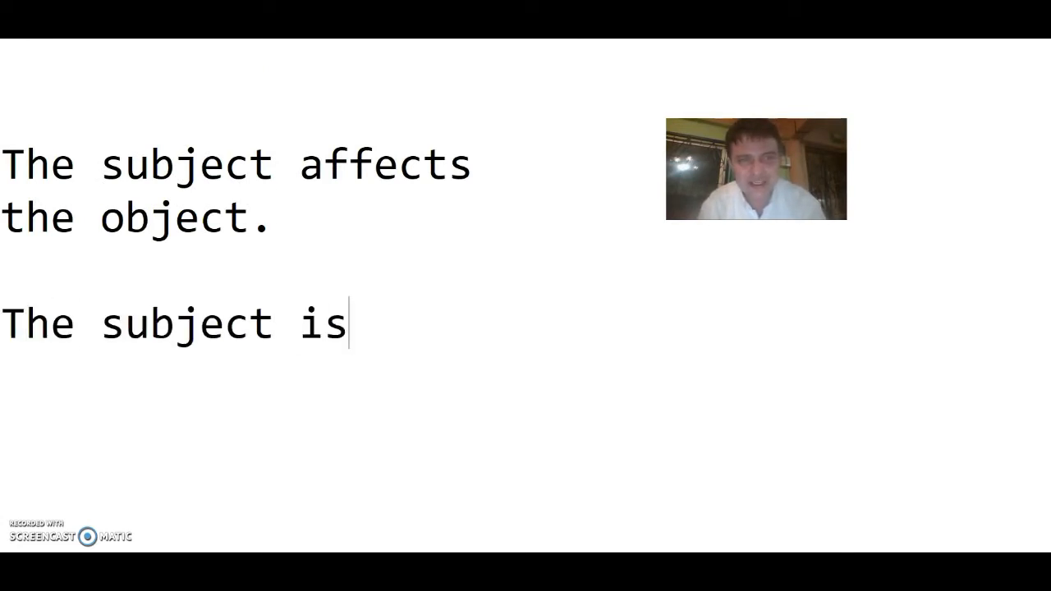
pyautogui.write('affected bt')
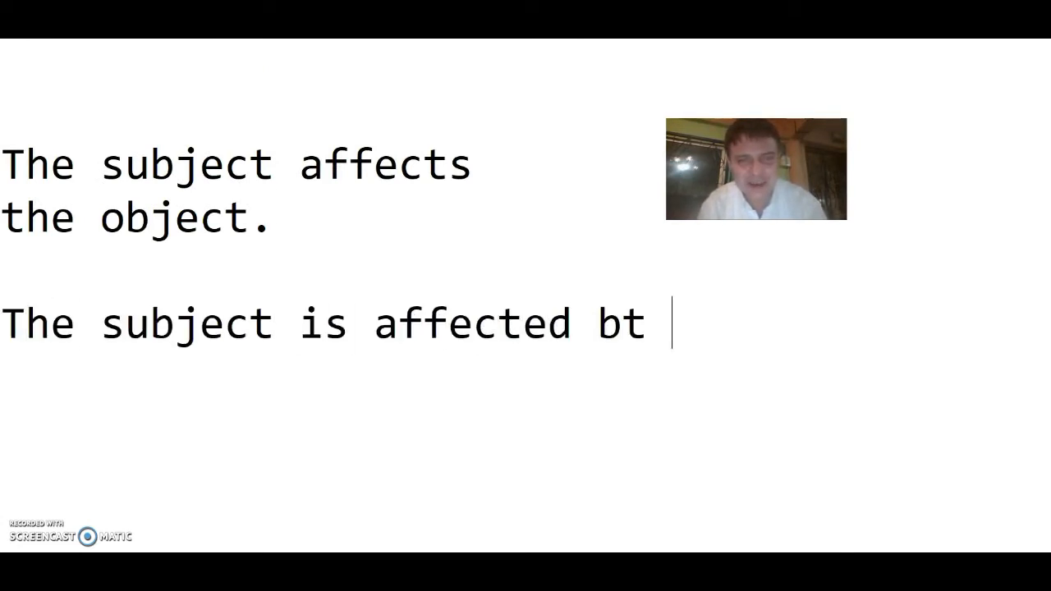
pyautogui.write('y the obje')
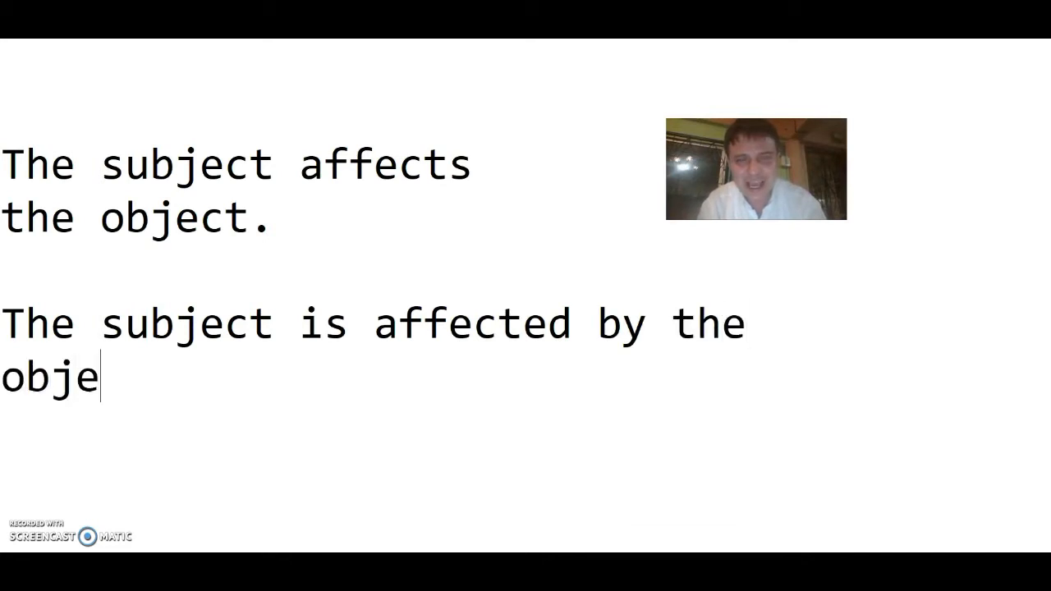
pyautogui.write('ct.')
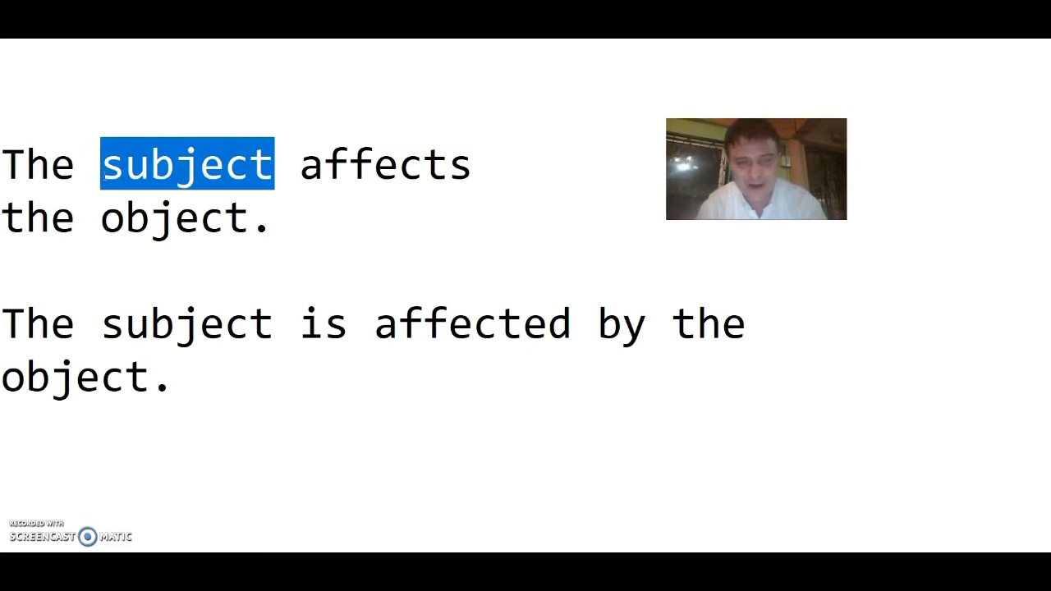
# Substitute 'running' and 'breathing' so the active sentence reads 'The running affects the breathing.'
pyautogui.write('run')
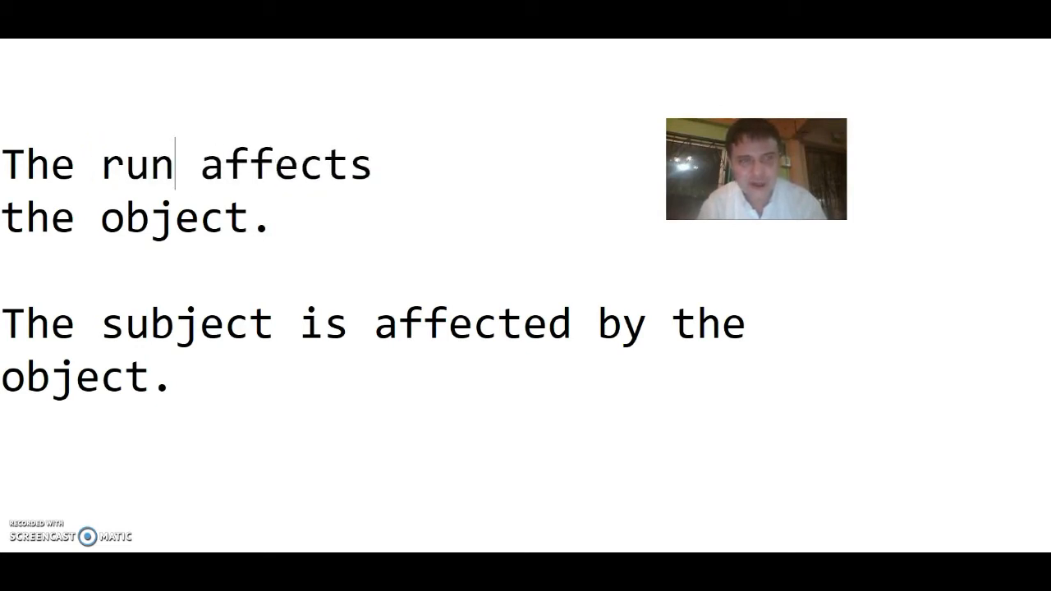
pyautogui.write('ning')
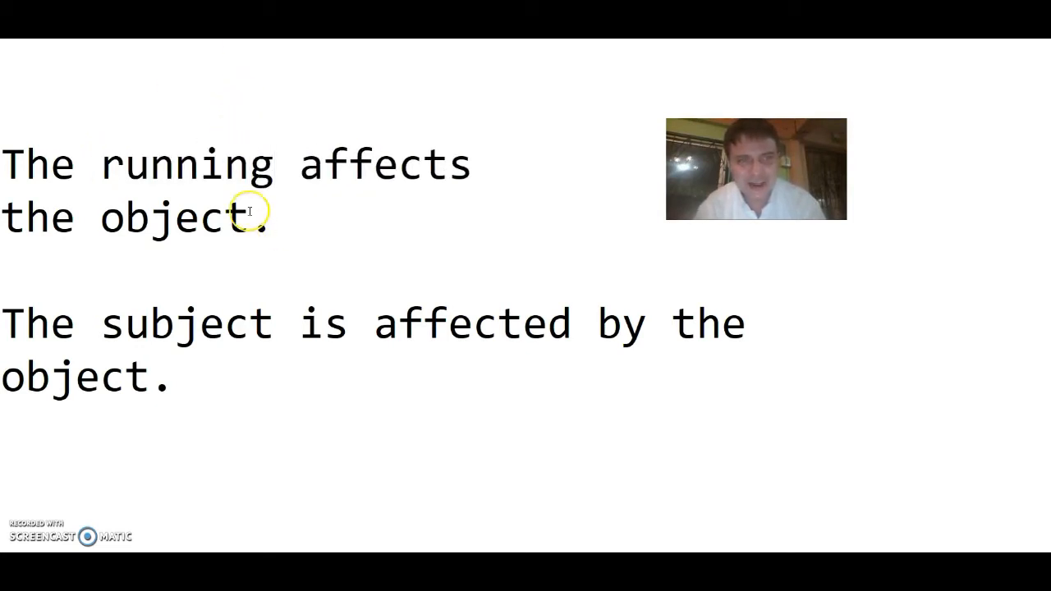
pyautogui.write('breat')
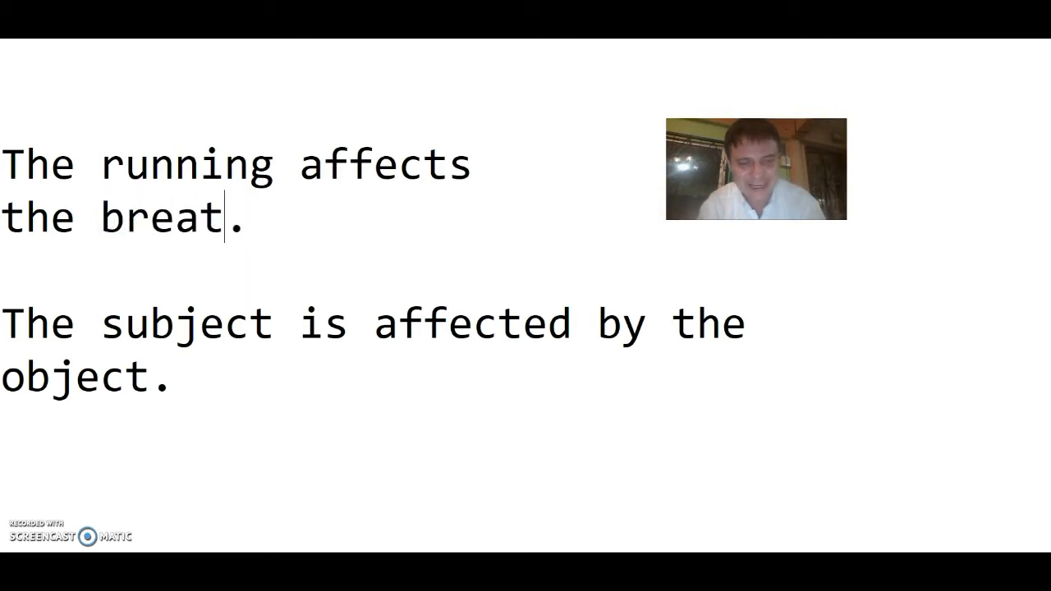
pyautogui.write('hing')
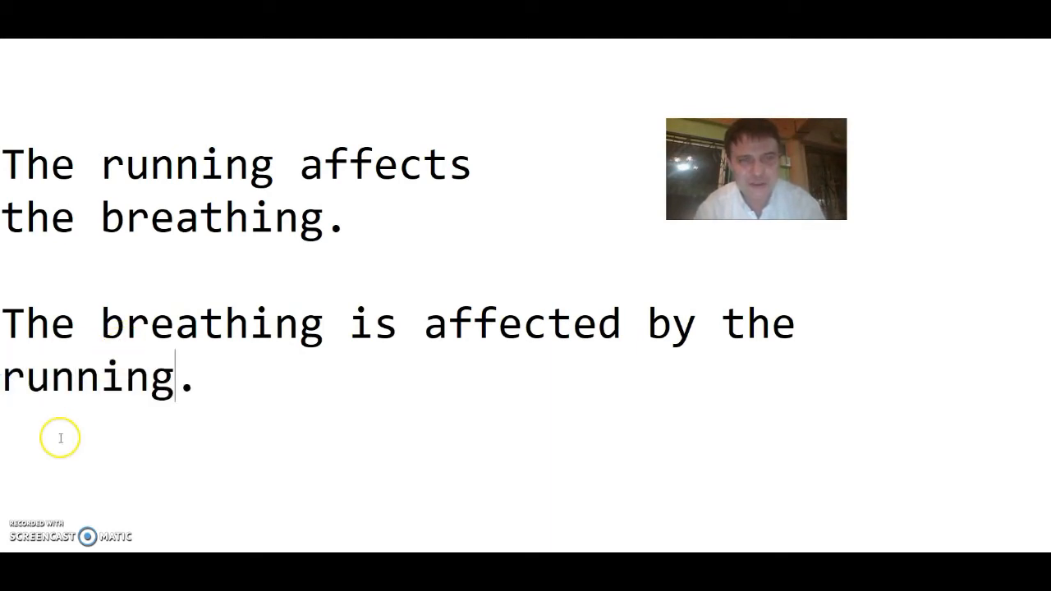
# Select the placeholder words in the passive sentence to swap in 'breathing' and 'running'
pyautogui.moveTo(60, 436); pyautogui.dragTo(173, 380)
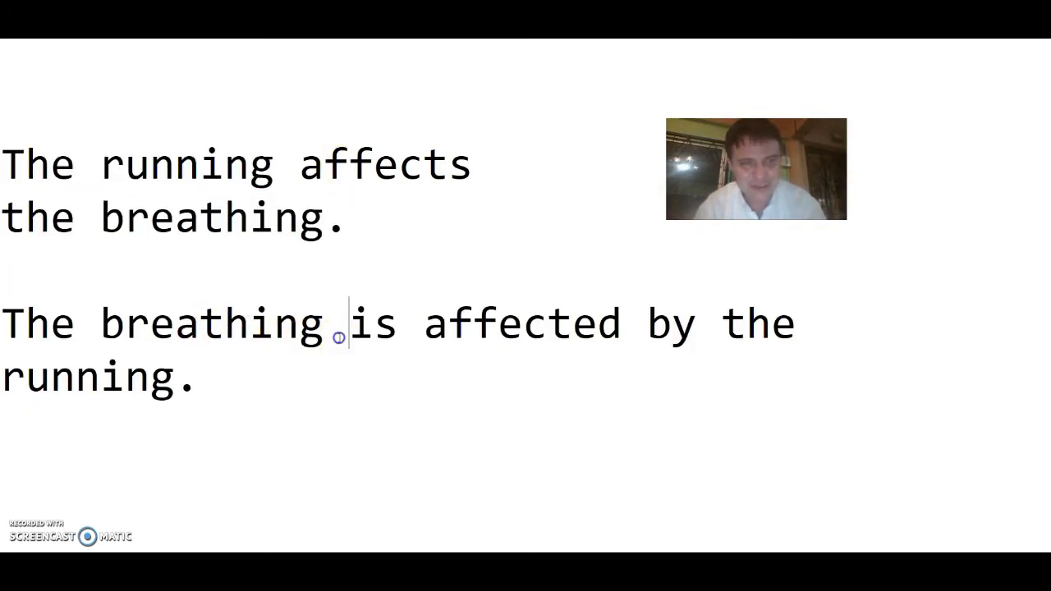
pyautogui.moveTo(337, 324); pyautogui.dragTo(3, 324)
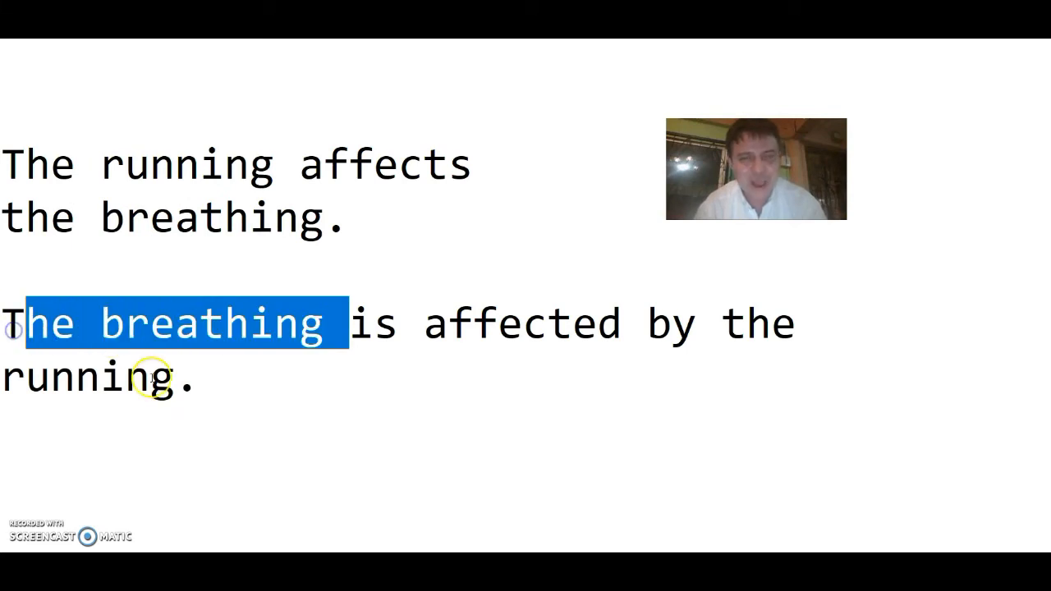